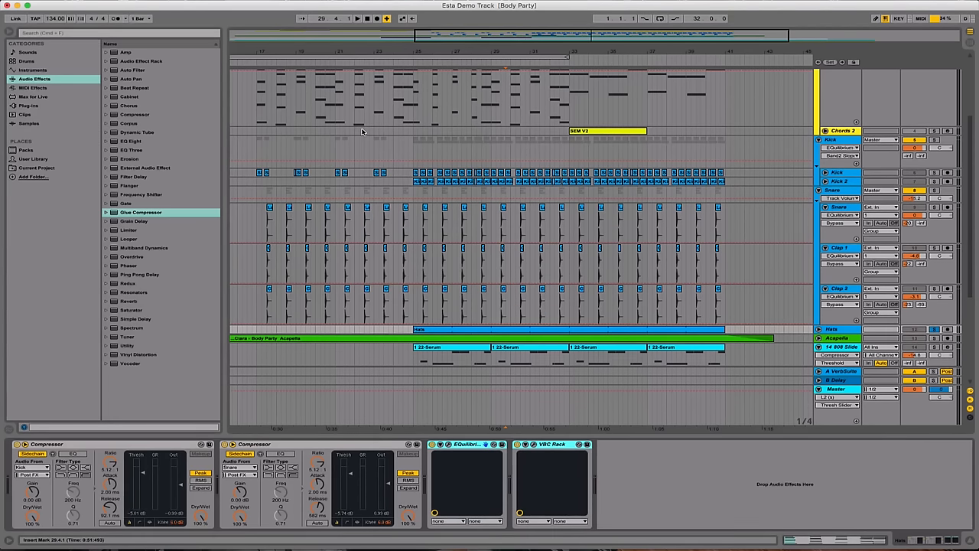
mouse_move(497, 115)
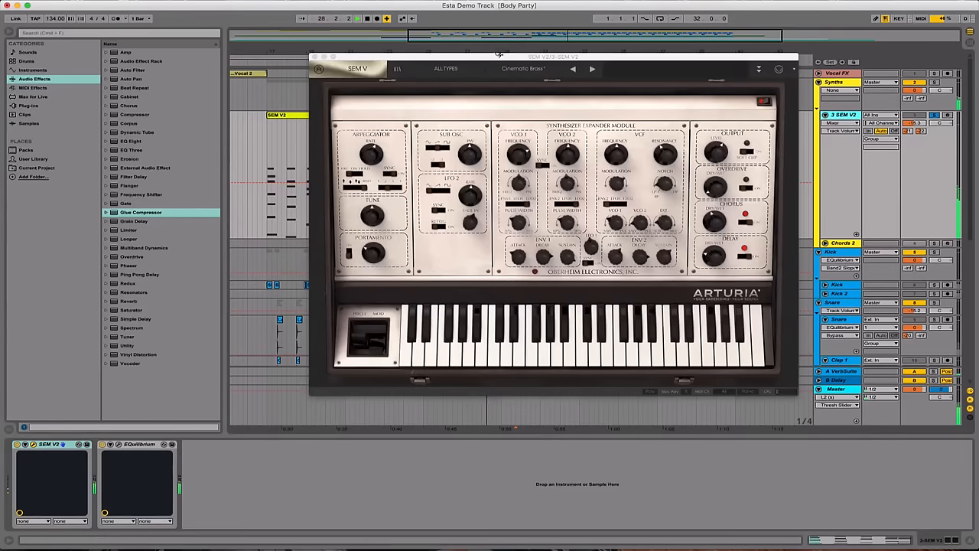
left_click_drag(497, 55, 458, 56)
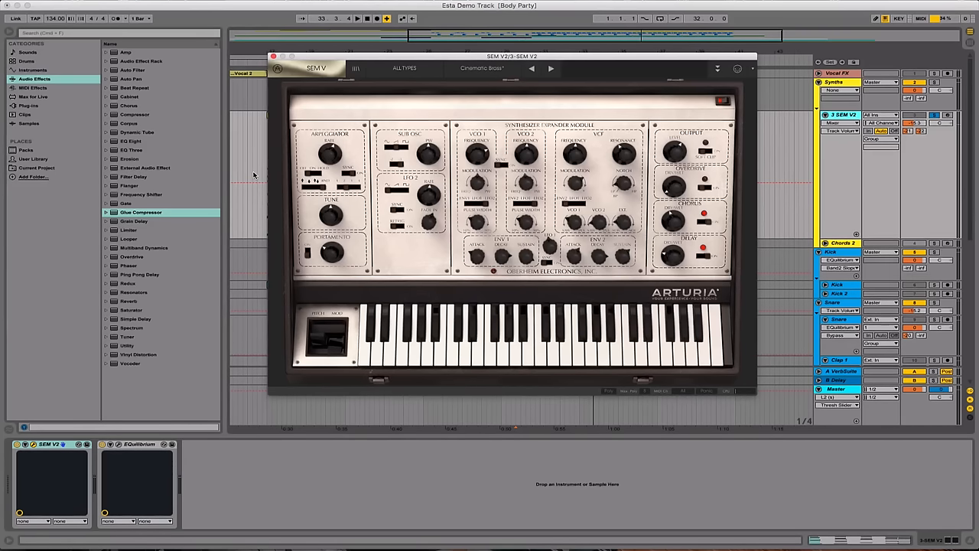
mouse_move(484, 85)
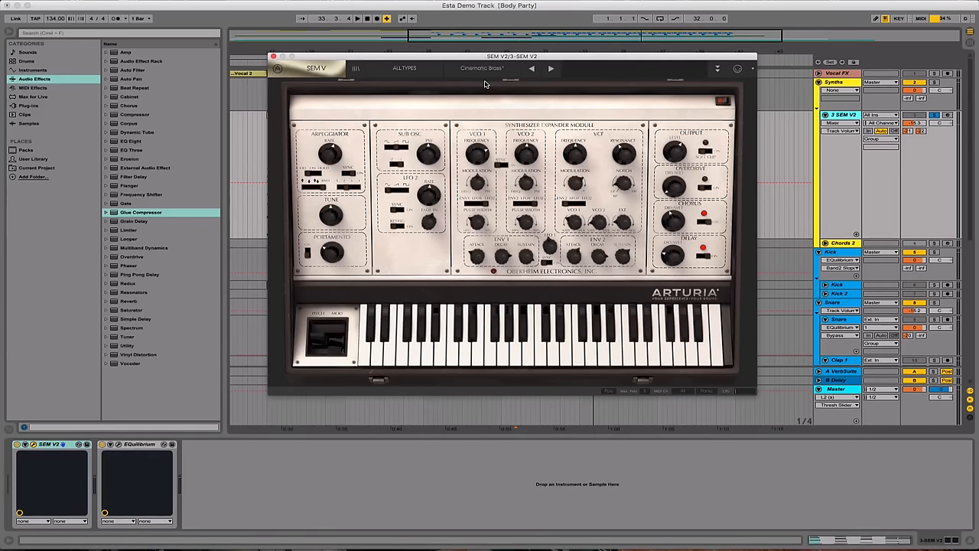
Close the SEM V synth window to reveal the SEM V2 and Chords 2 clips.
left_click(273, 56)
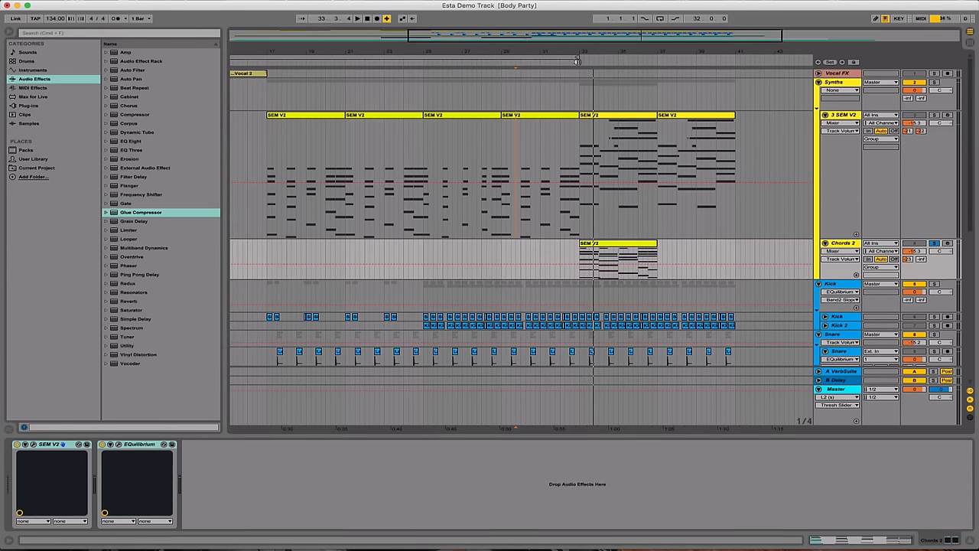
left_click(357, 18)
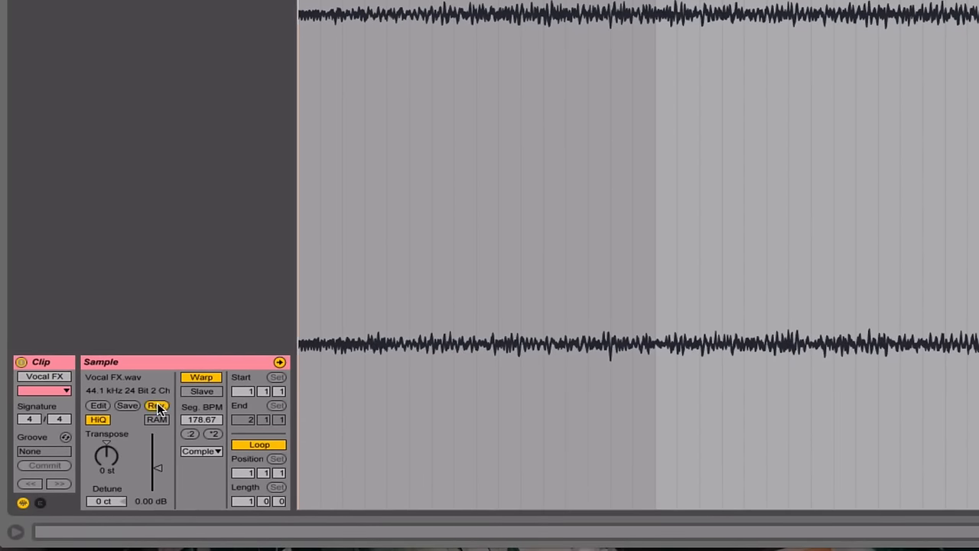
left_click(155, 405)
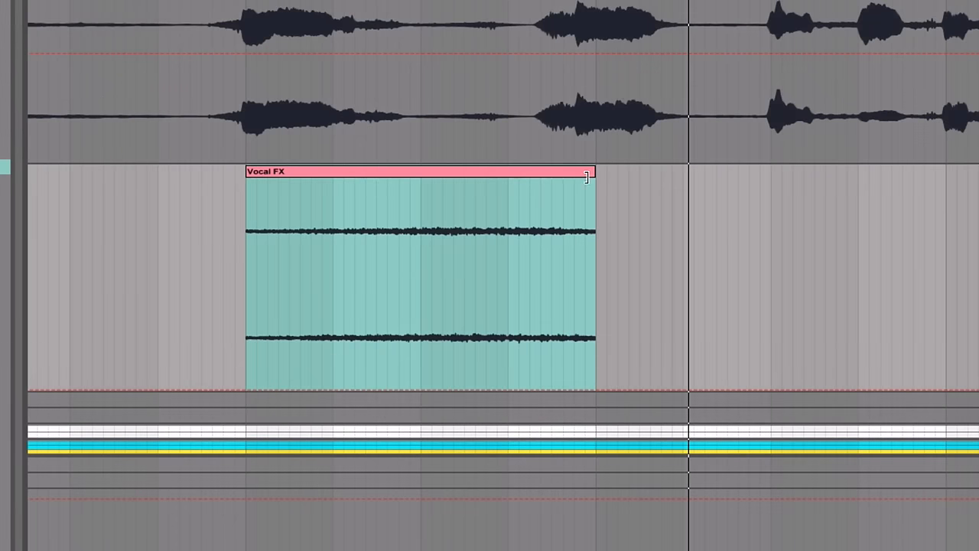
left_click_drag(595, 171, 539, 172)
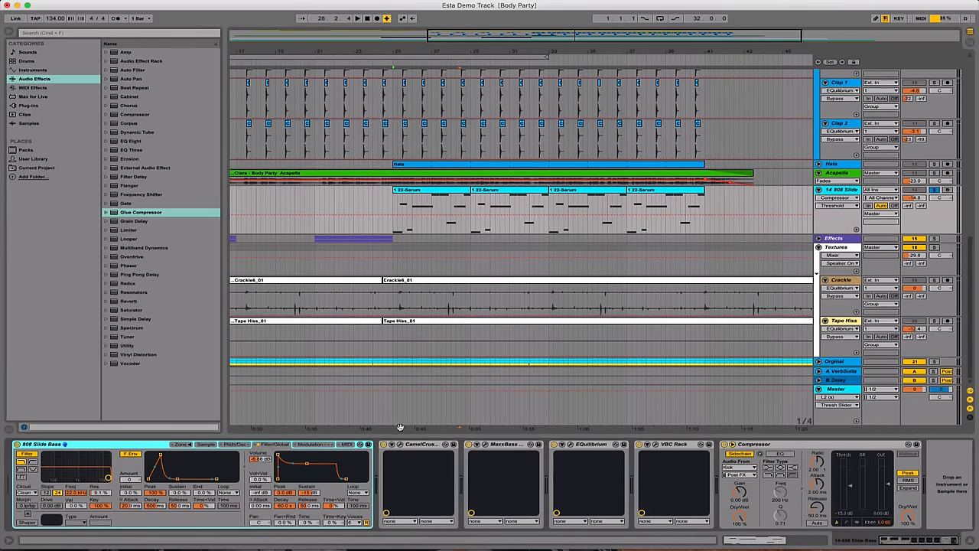
Show the Master track chain: Neutron, bx_control, Virtual Tape, two PSP oldTimers, L2, SPAN Plus.
left_click(418, 443)
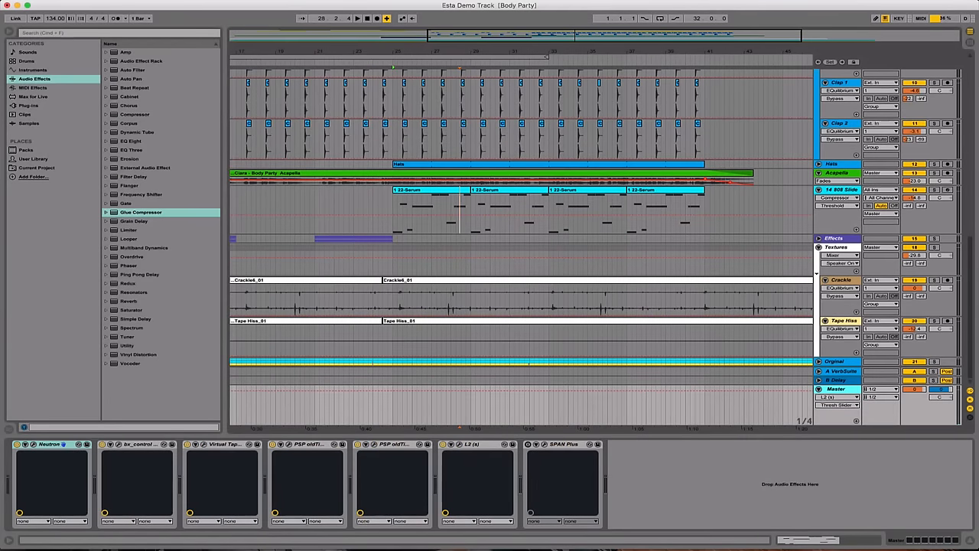
Open the PSP oldTimer, Virtual Tape Machine and L2 Ultramaximizer windows from the master chain.
left_click(136, 443)
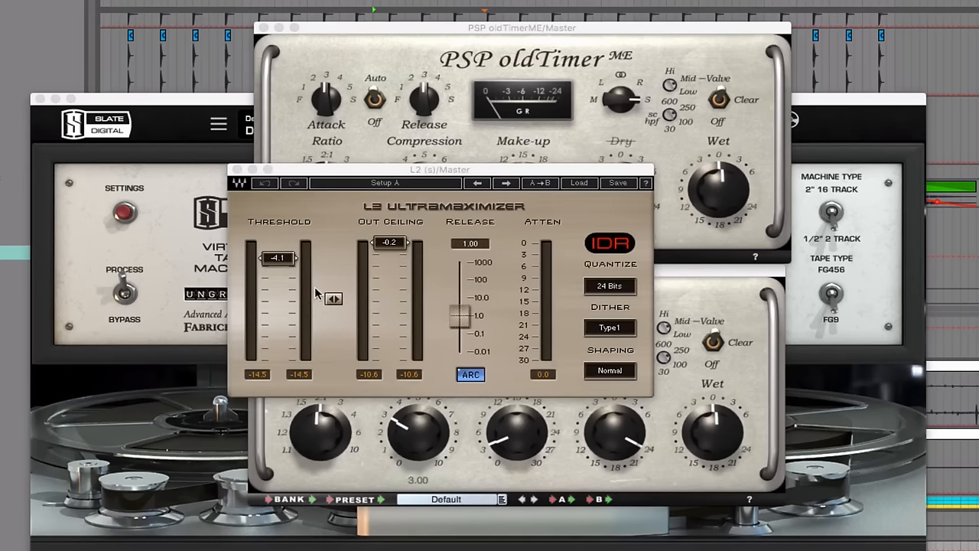
mouse_move(498, 302)
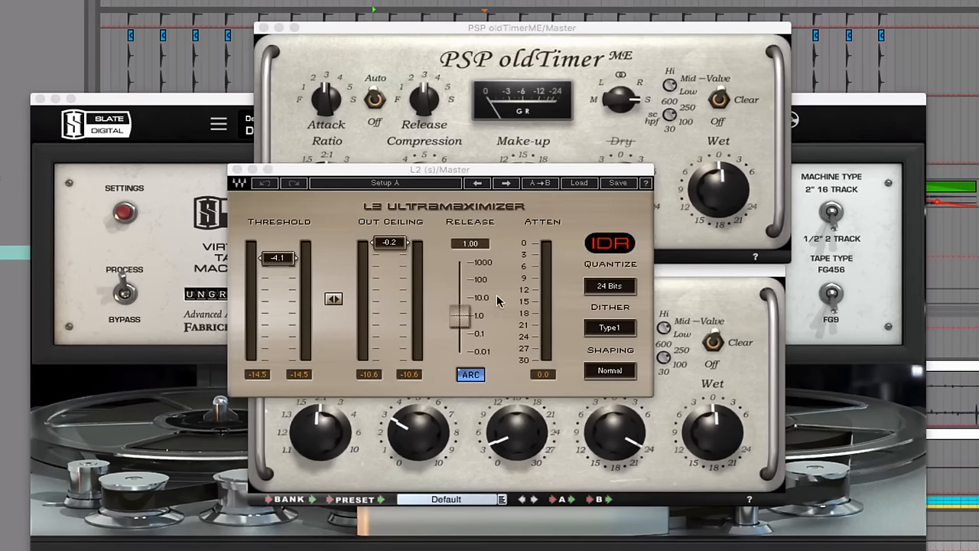